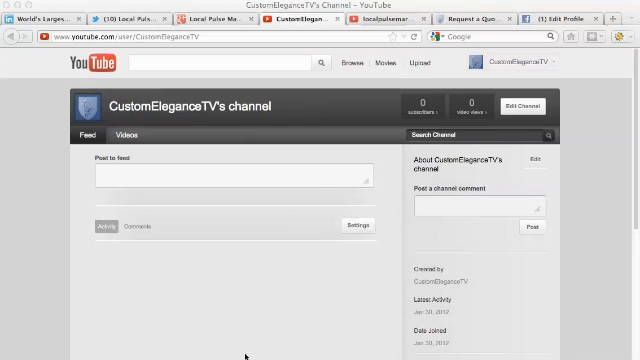
mouse_move(590, 212)
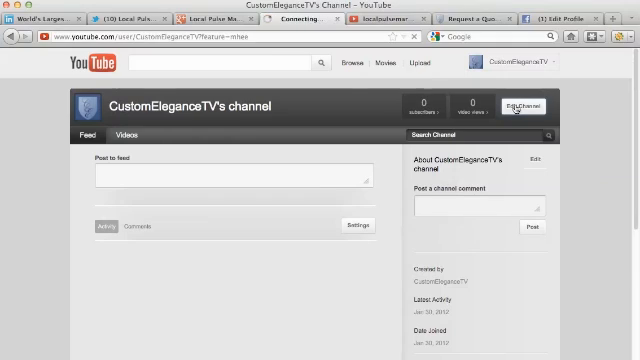
Enter Edit Channel mode and review the avatar and background appearance options.
click(514, 108)
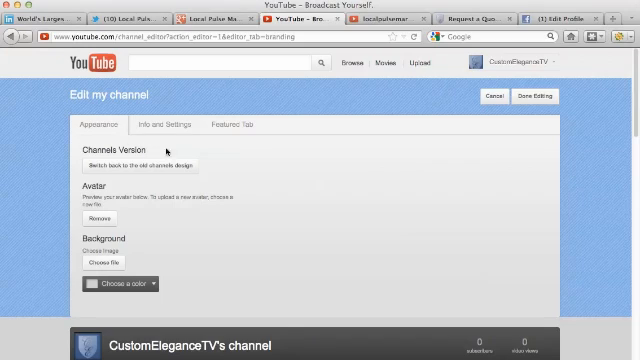
mouse_move(224, 160)
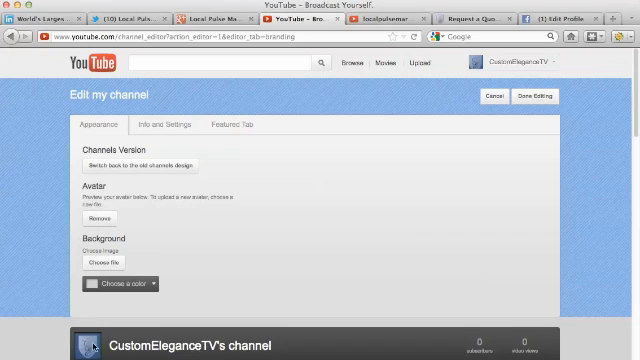
scroll(down, 3)
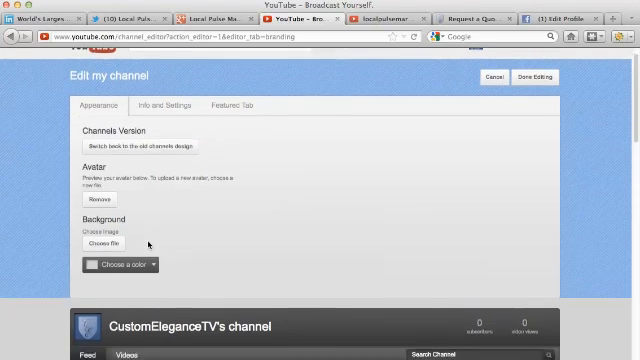
scroll(down, 3)
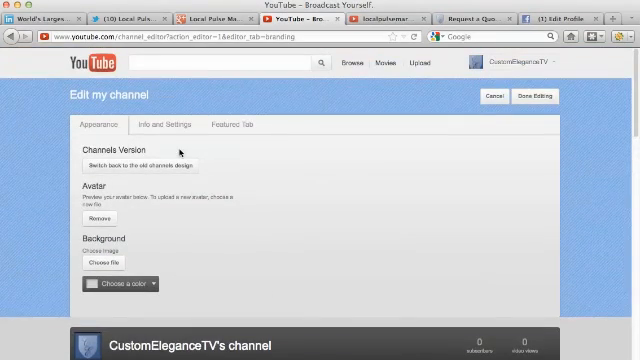
mouse_move(198, 244)
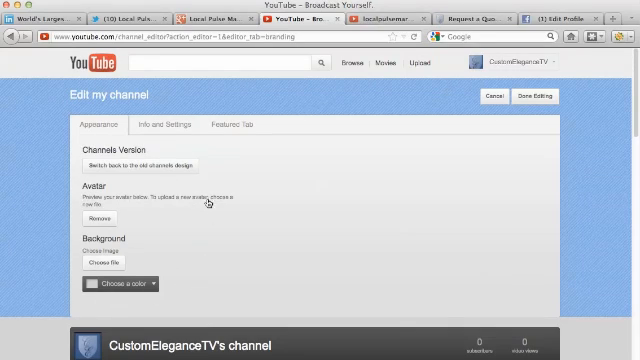
mouse_move(152, 124)
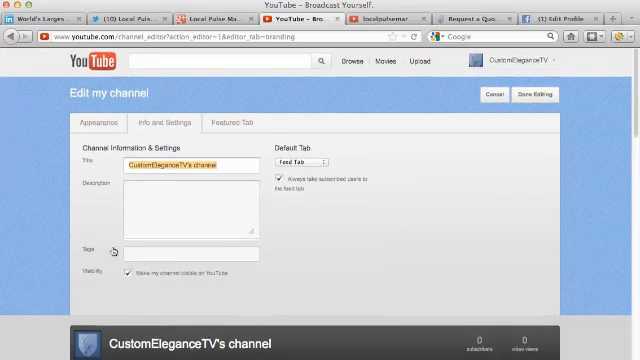
Set the channel title to 'CustomEleganceTV' on the Info and Settings page.
scroll(down, 3)
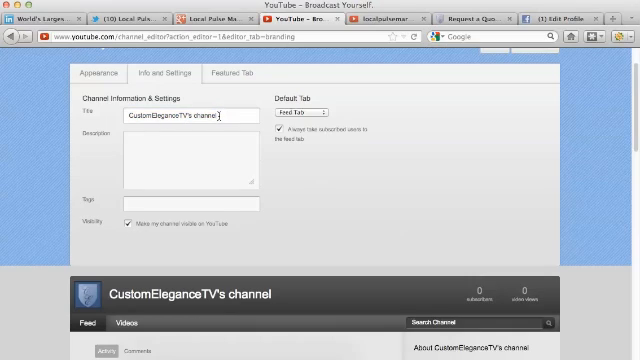
text(CustomEleganceTV)
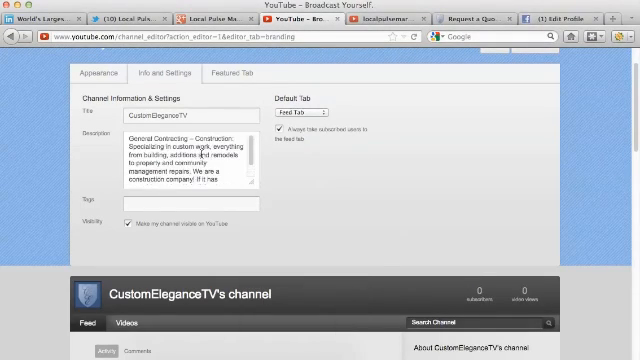
mouse_move(104, 156)
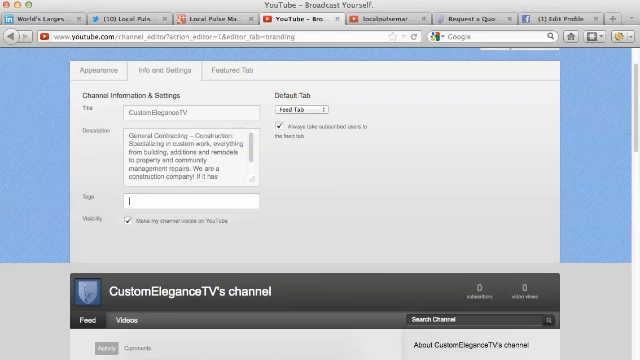
Paste the construction tags, review the Default Tab choices, then view the example marketing channel.
click(130, 202)
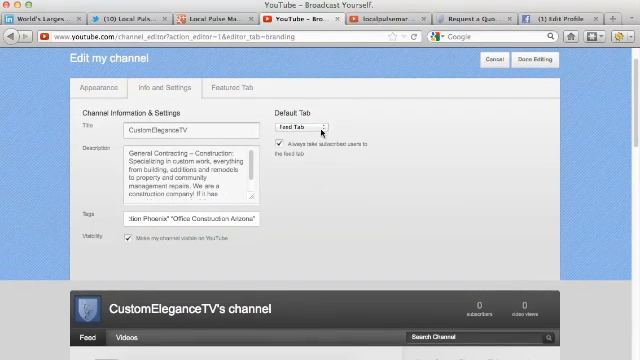
click(304, 128)
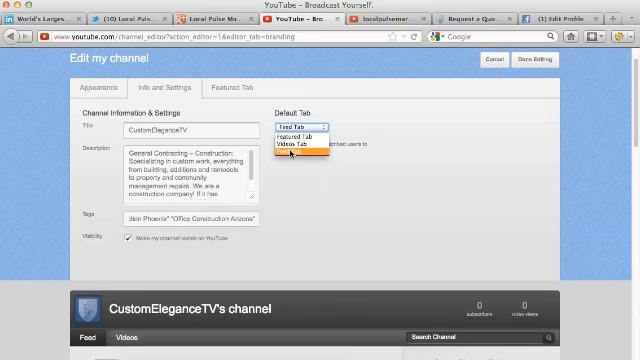
click(300, 132)
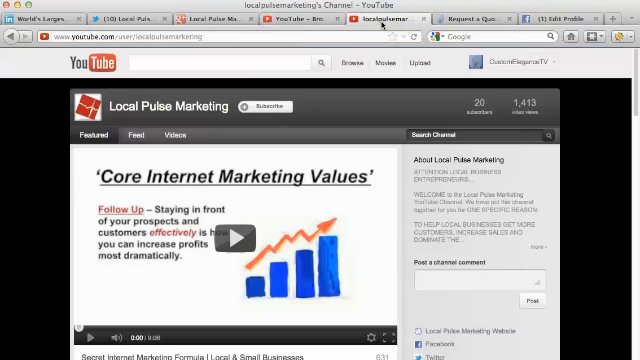
scroll(down, 3)
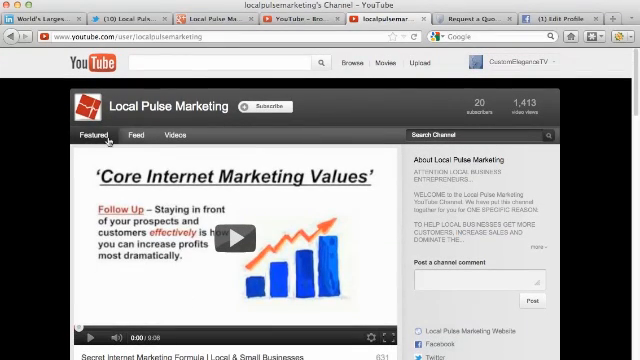
scroll(down, 3)
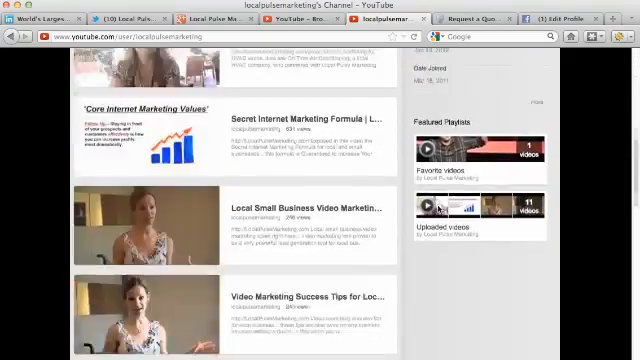
scroll(down, 3)
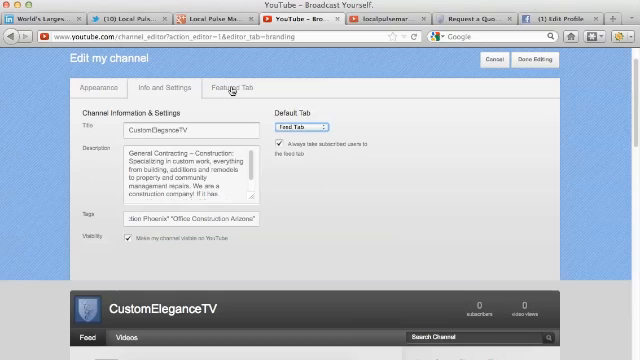
Show the Featured Tab layouts (Creator, Blogger, Network, Everything) to choose Blogger.
click(216, 88)
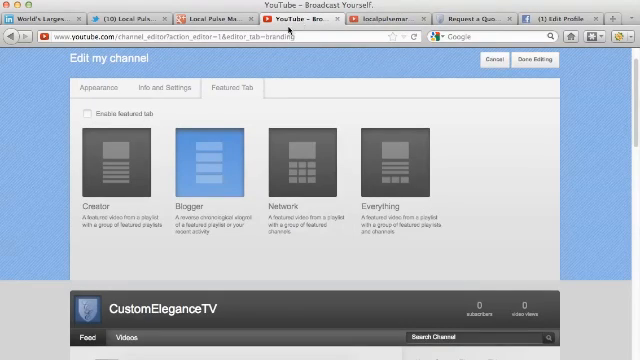
mouse_move(228, 244)
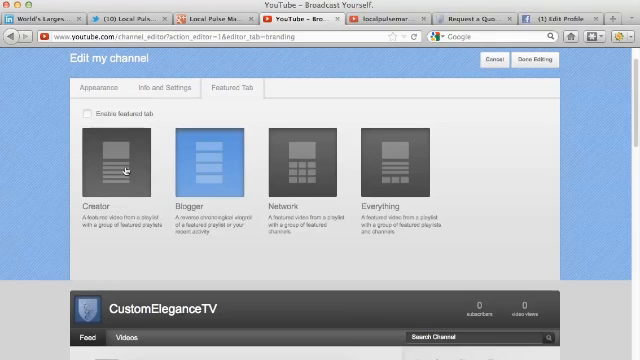
mouse_move(304, 190)
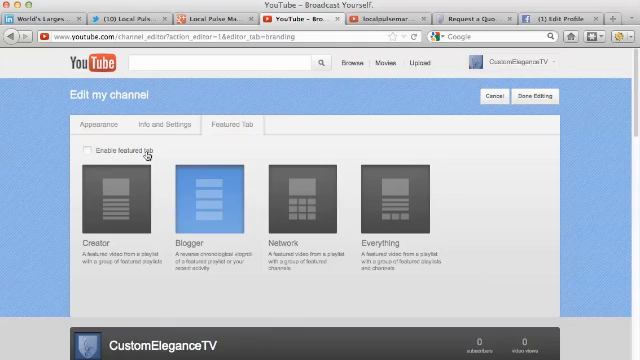
mouse_move(312, 156)
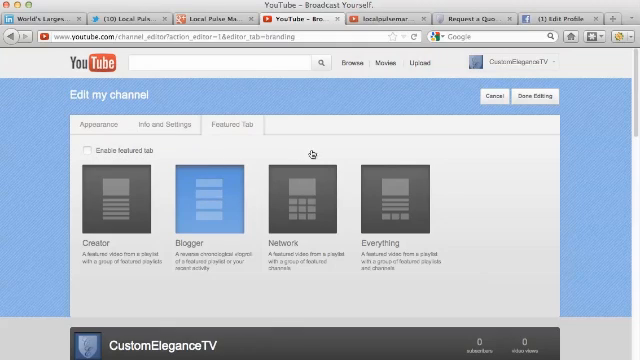